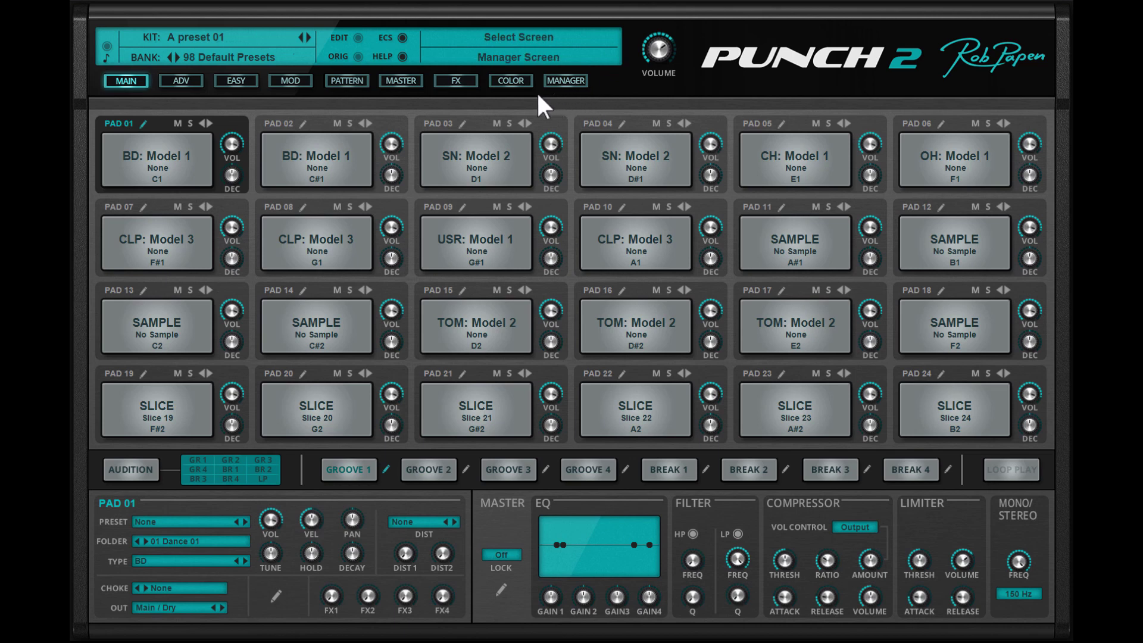
mouse_move(544, 102)
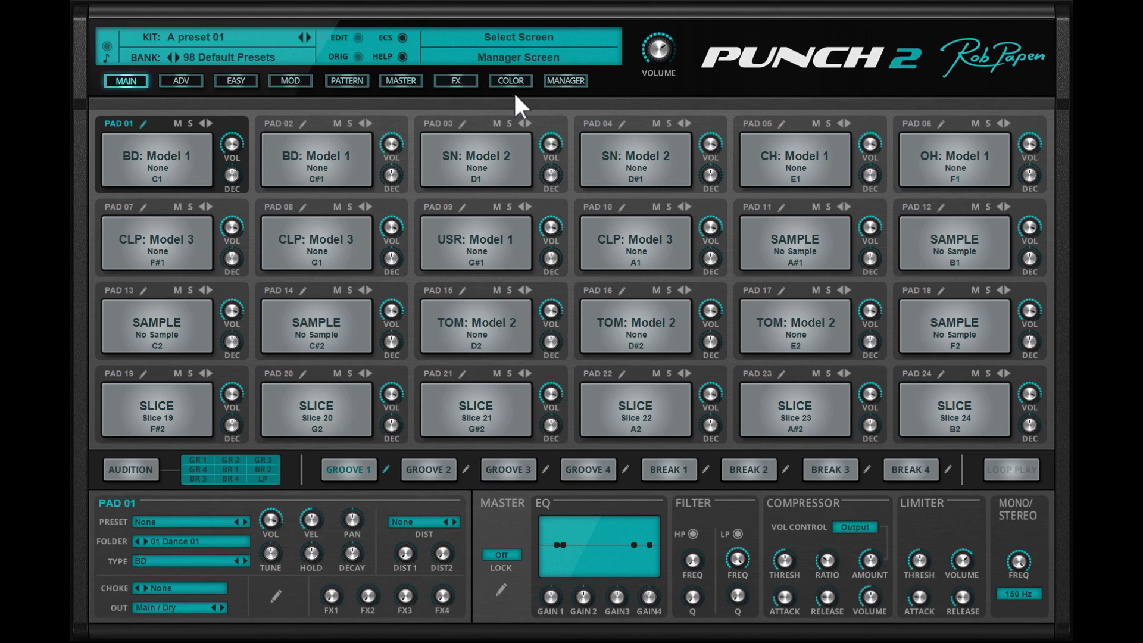
In global colour mode, colour BD pads red, SN pink, CH/OH yellow, TOM blue.
left_click(510, 80)
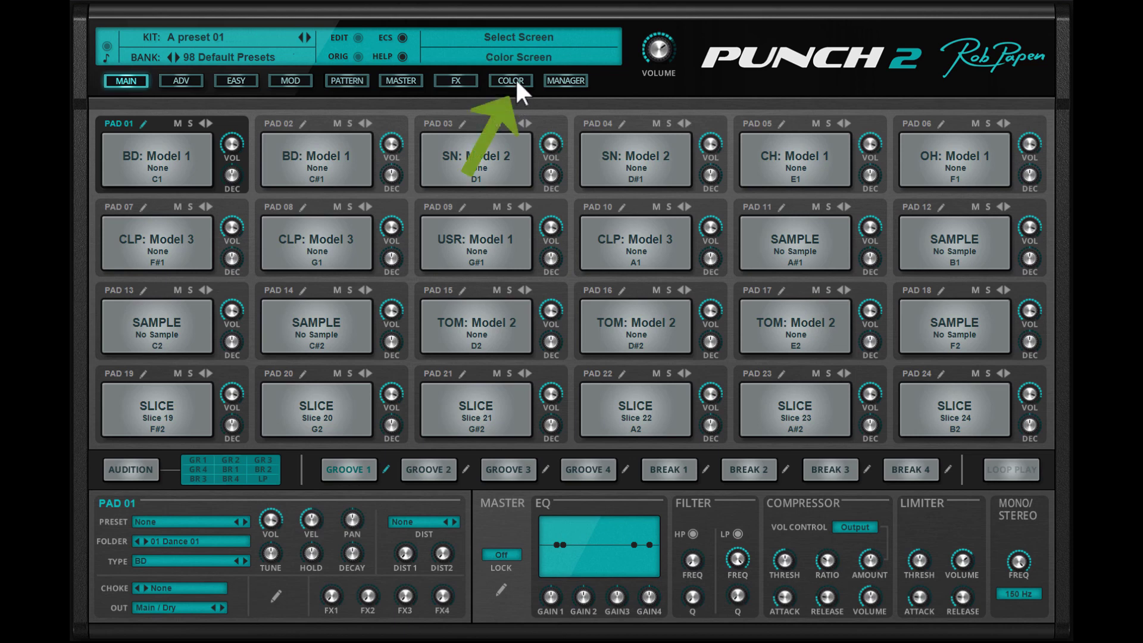
left_click(510, 80)
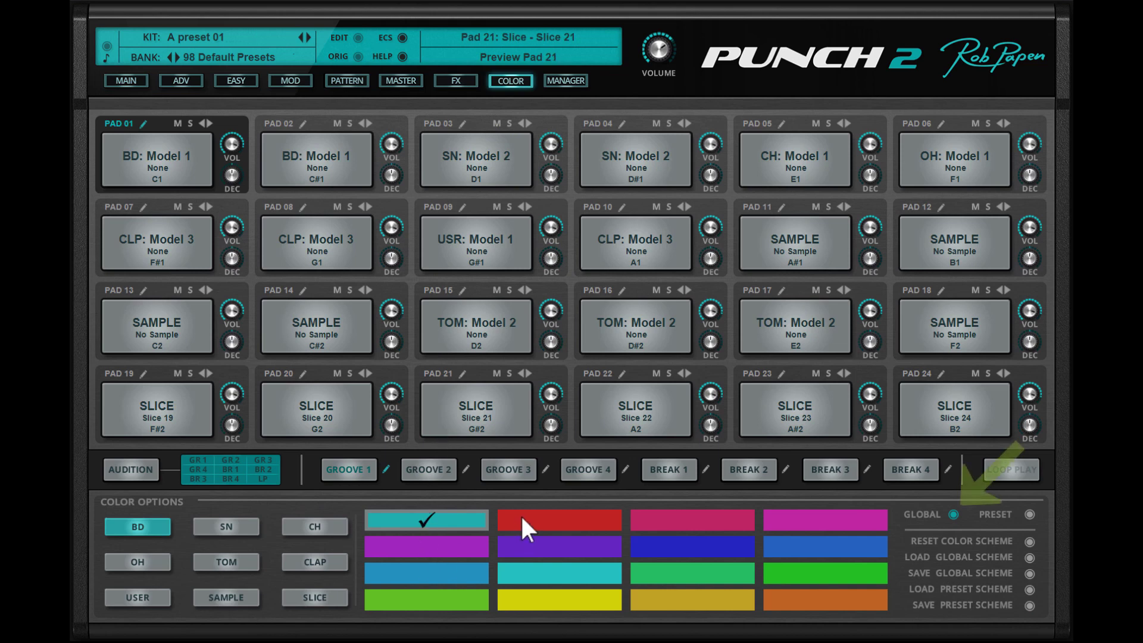
left_click(558, 519)
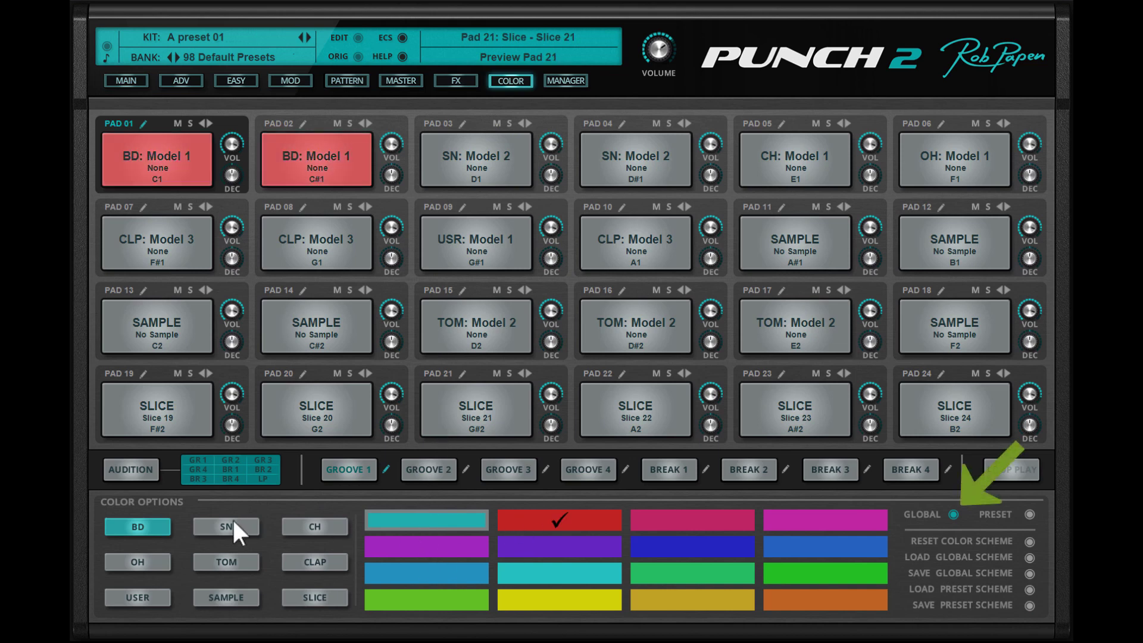
left_click(226, 526)
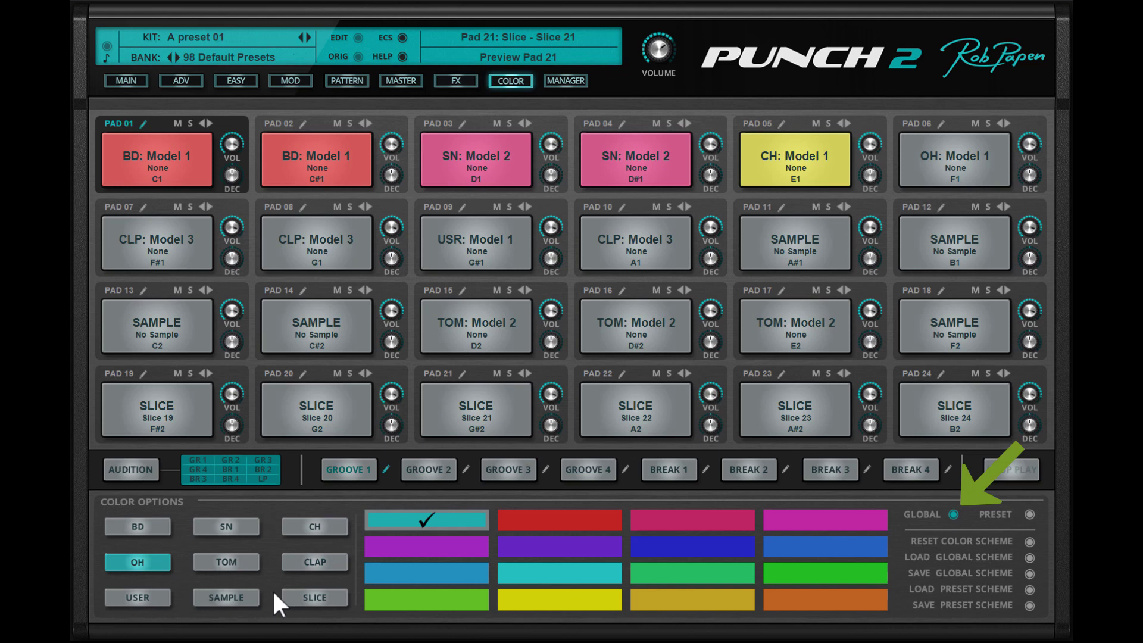
left_click(225, 561)
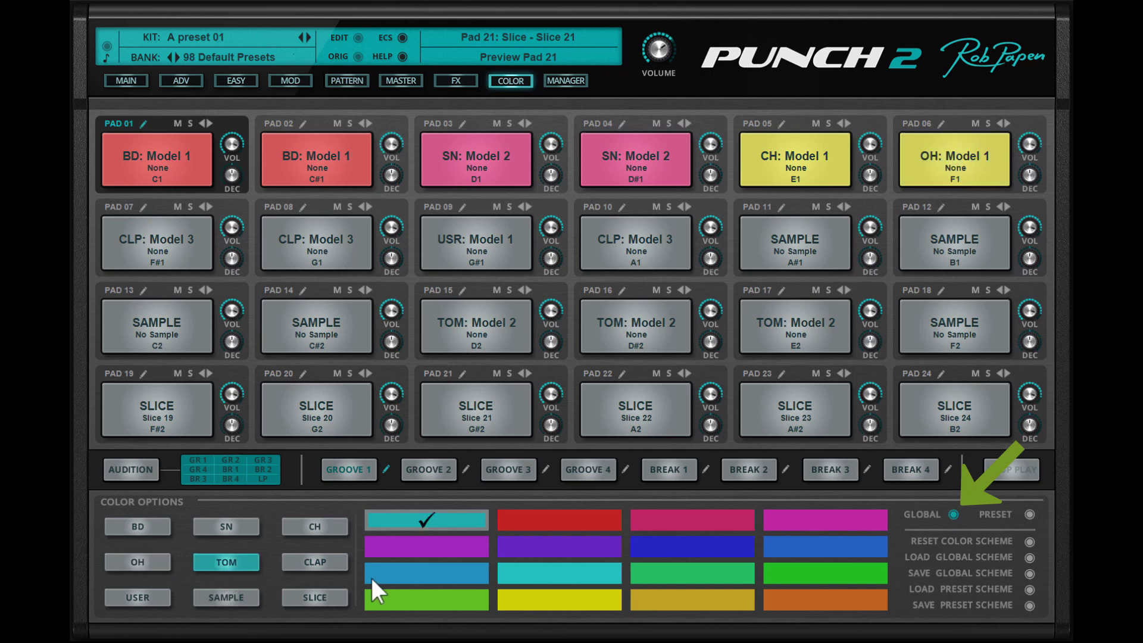
left_click(314, 562)
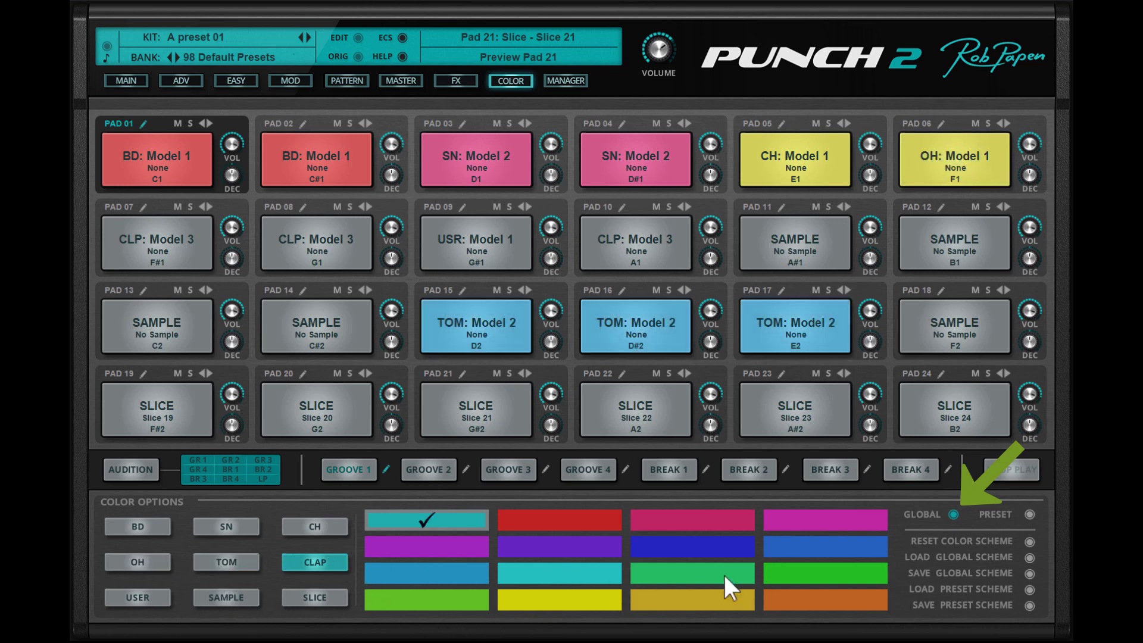
Colour the CLAP pads green, USER orange, SAMPLE purple and SLICE light green.
left_click(137, 598)
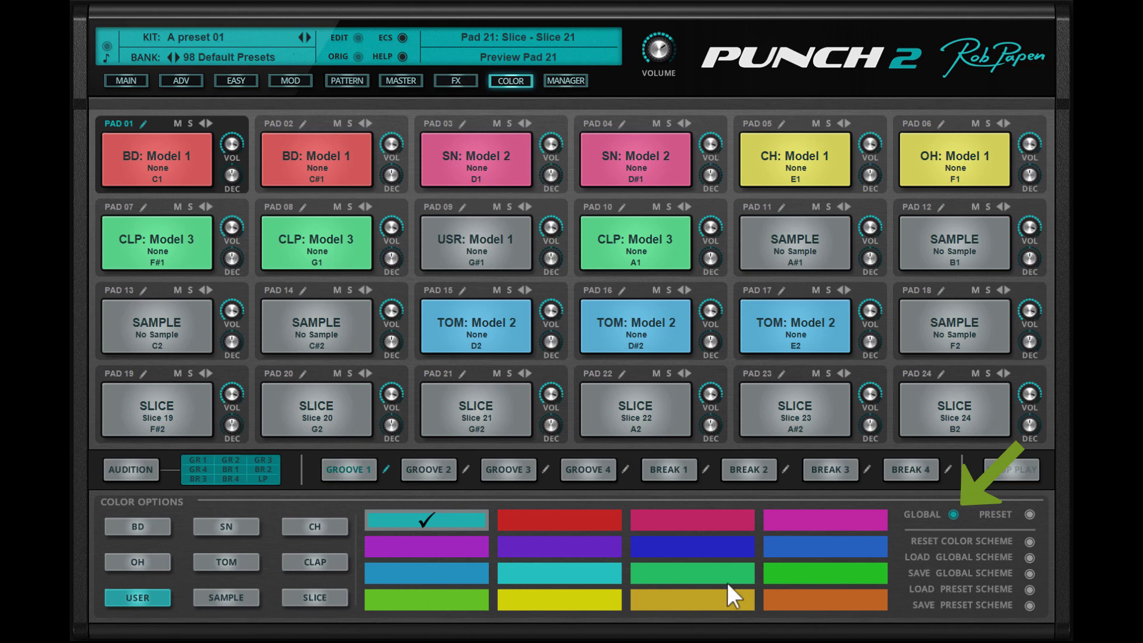
left_click(824, 600)
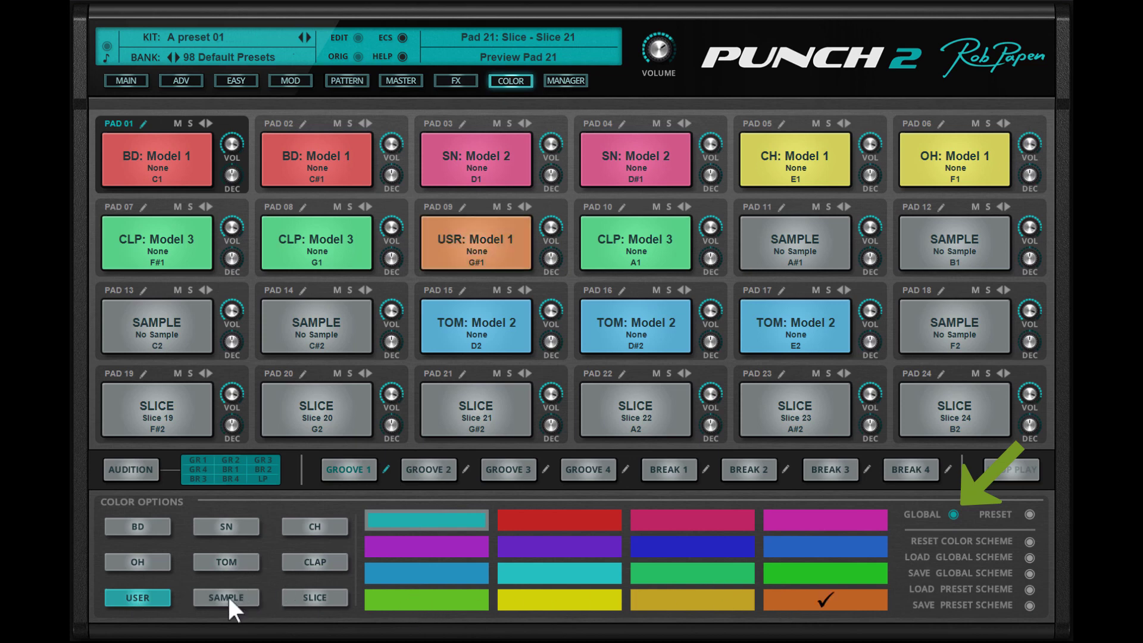
left_click(225, 598)
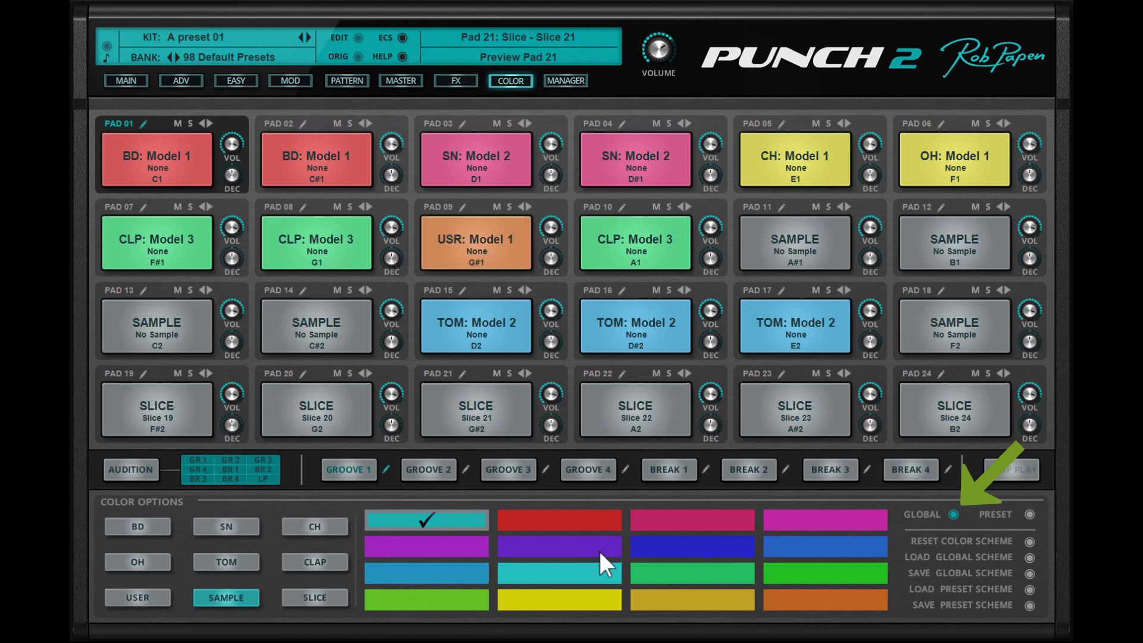
left_click(314, 597)
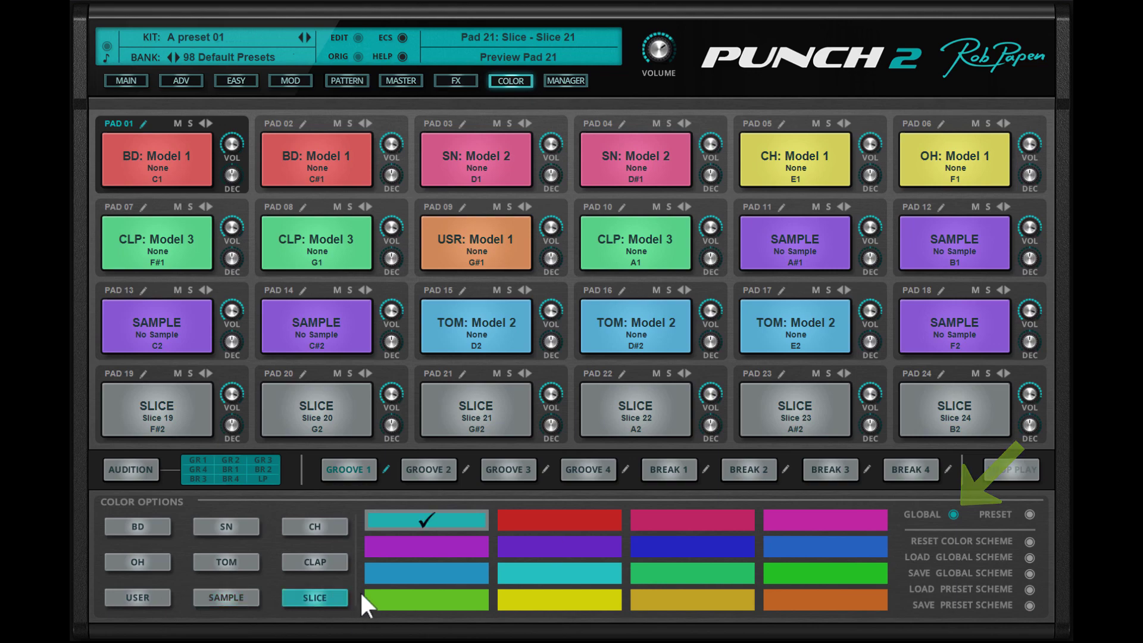
left_click(125, 81)
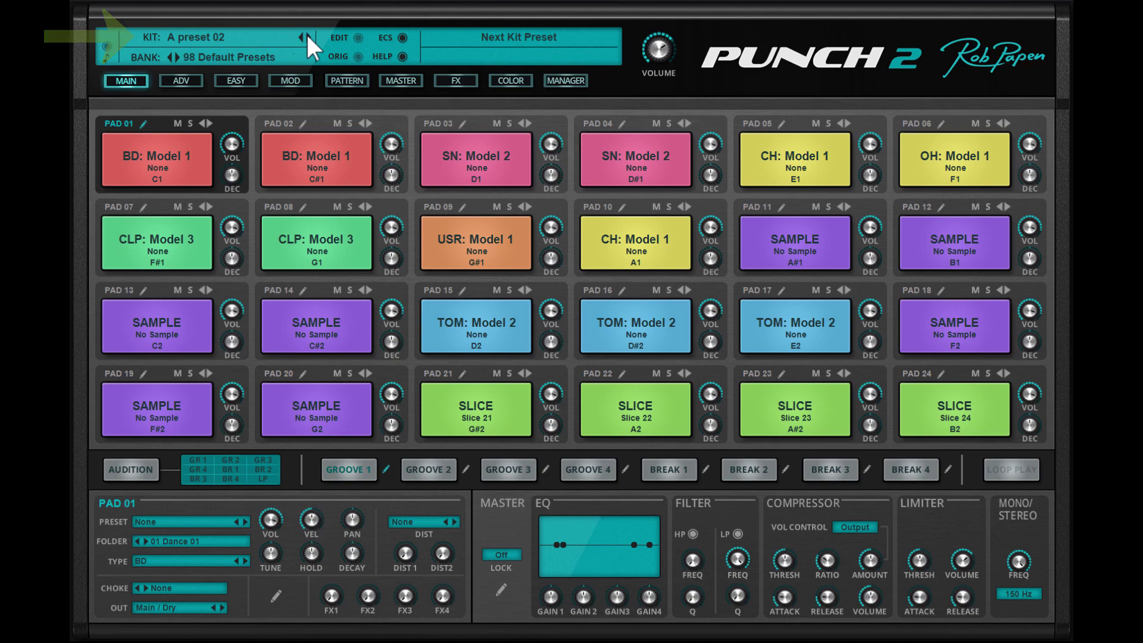
Load kit A preset 02 and reset the colour scheme to plain grey pads.
left_click(510, 81)
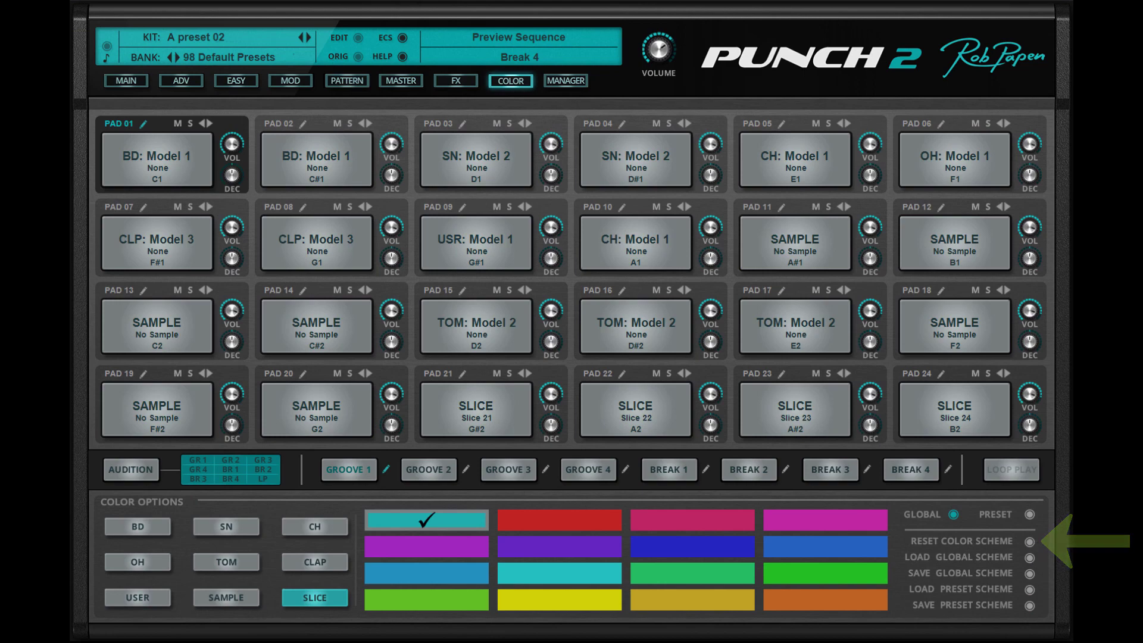
Step forward two kits to A preset 04 smpl and view its preset-mode pad colours.
left_click(305, 37)
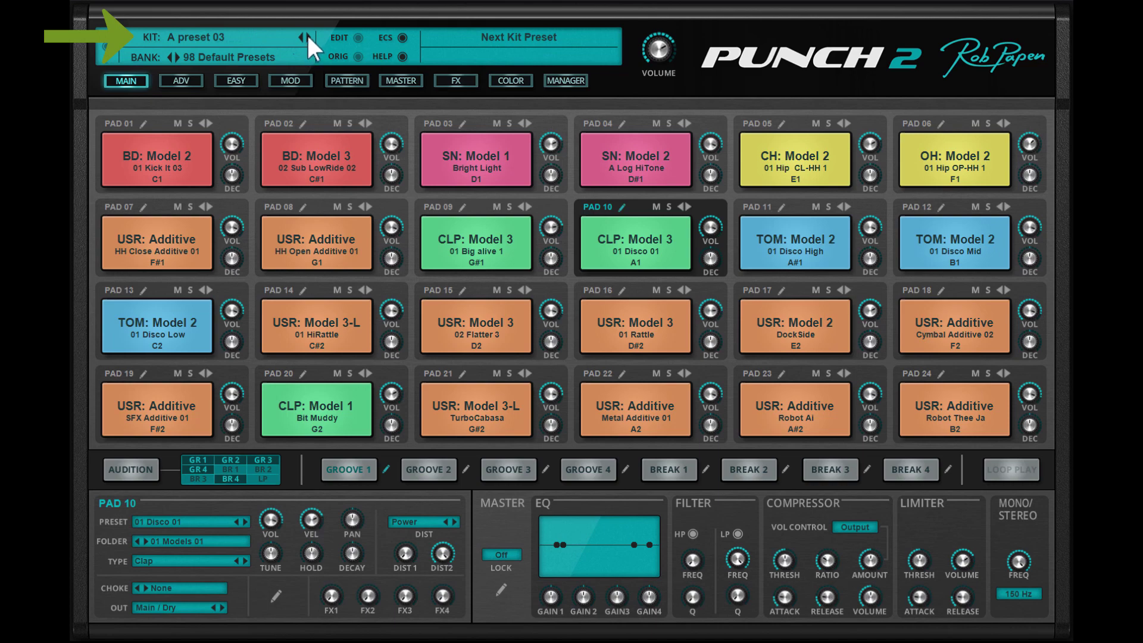
left_click(302, 36)
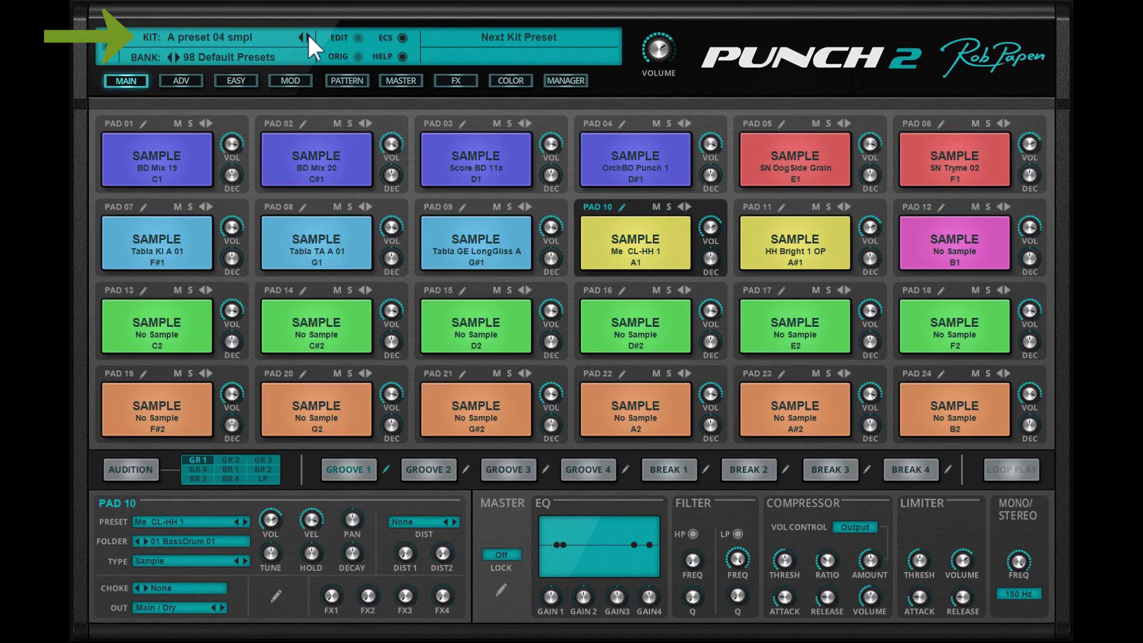
left_click(510, 81)
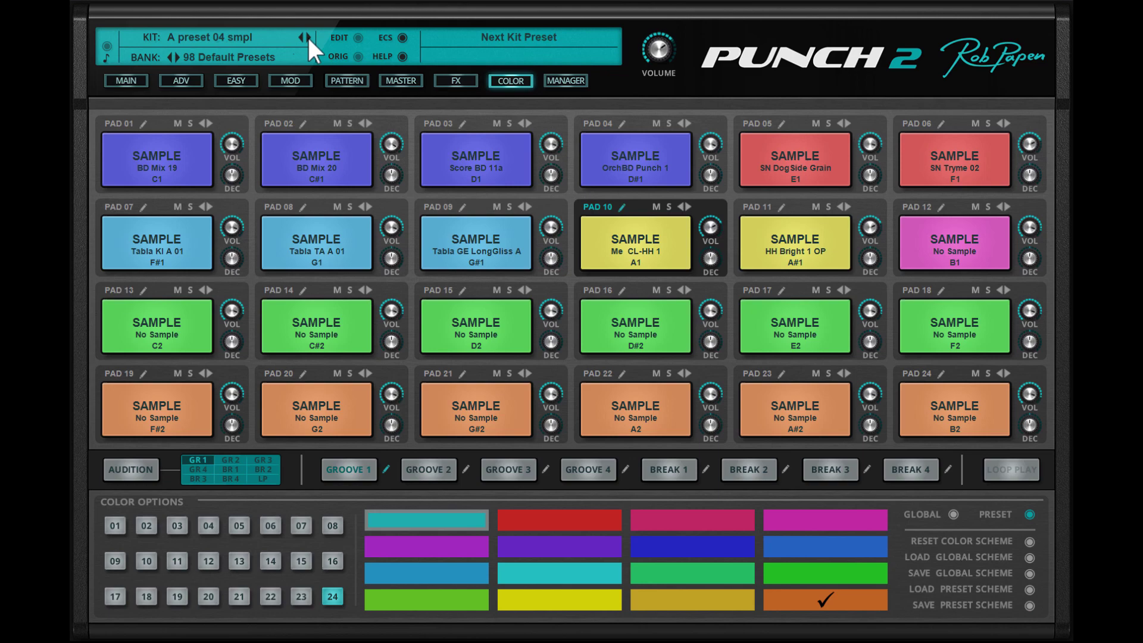
Load kit A preset 05 smpl and switch colouring to PRESET mode.
left_click(426, 519)
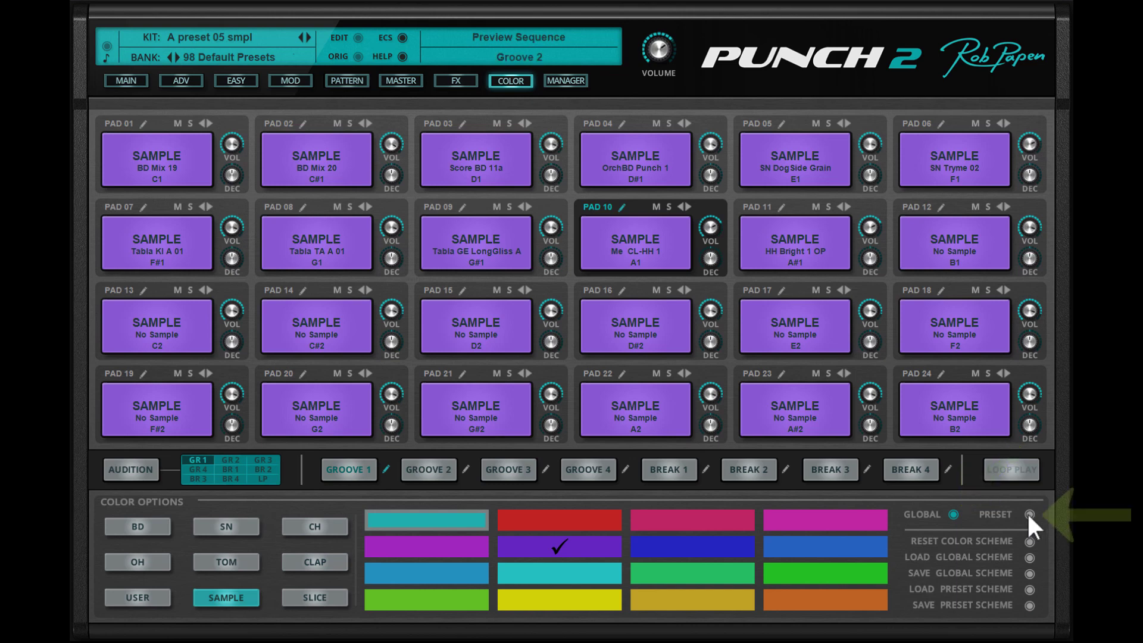
left_click(1029, 514)
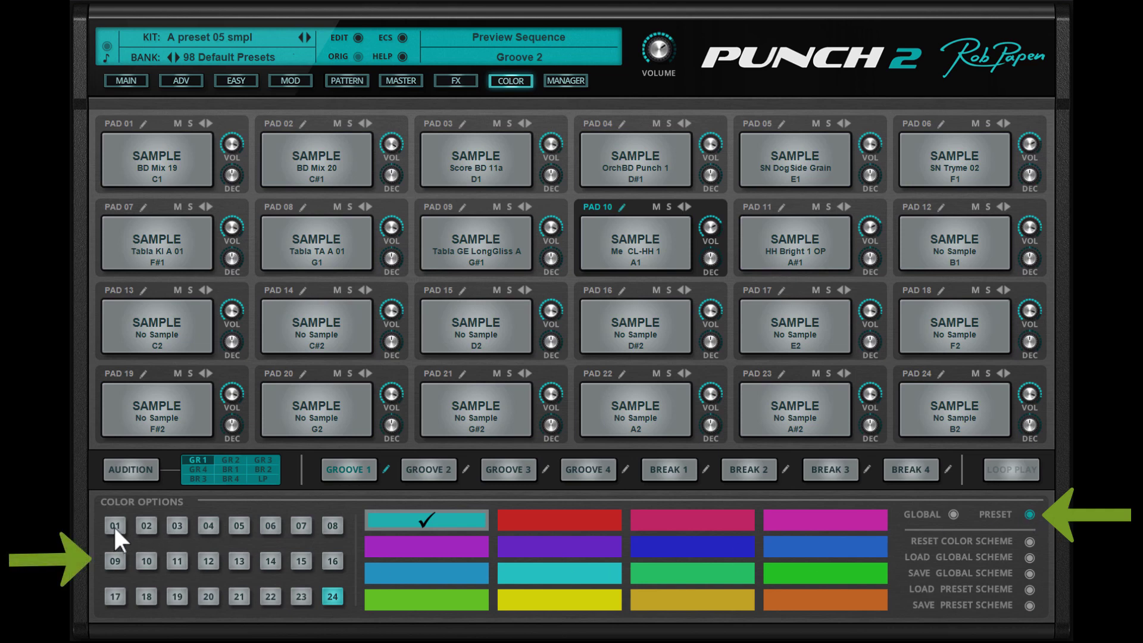
Colour pads 01–04 blue, pads 05–06 red and pads 07–08 purple.
left_click(114, 525)
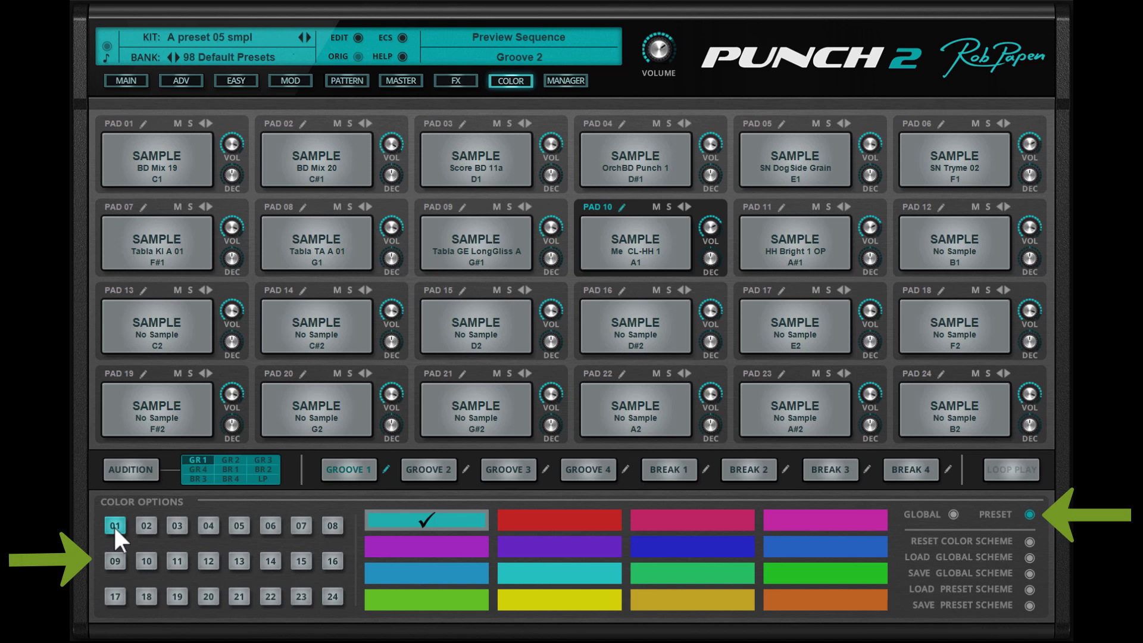
mouse_move(627, 568)
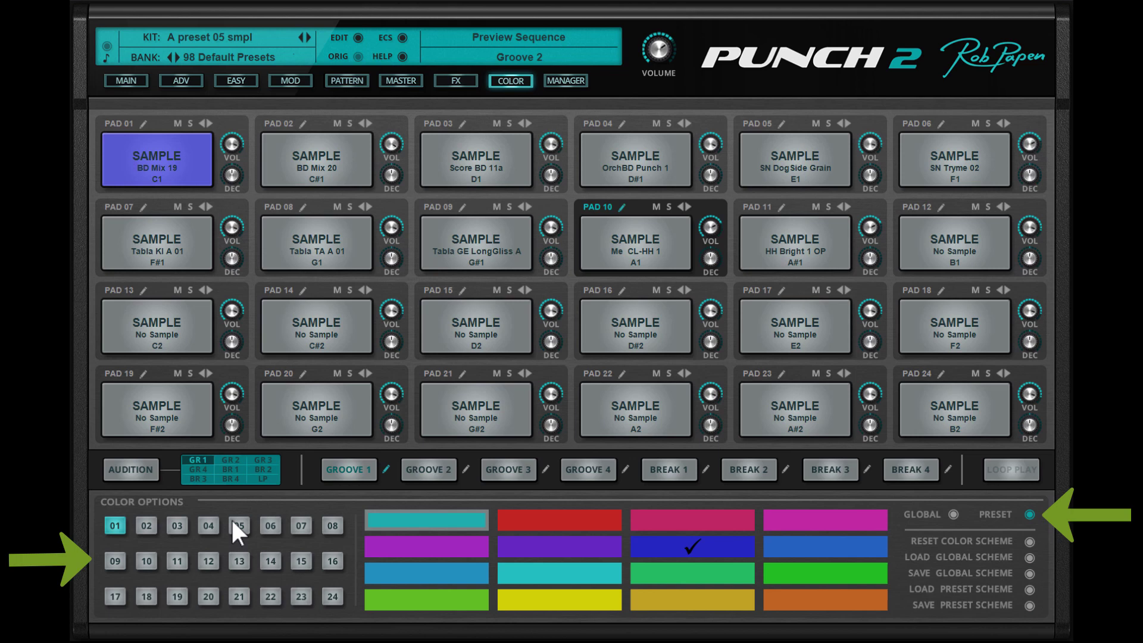
left_click(146, 525)
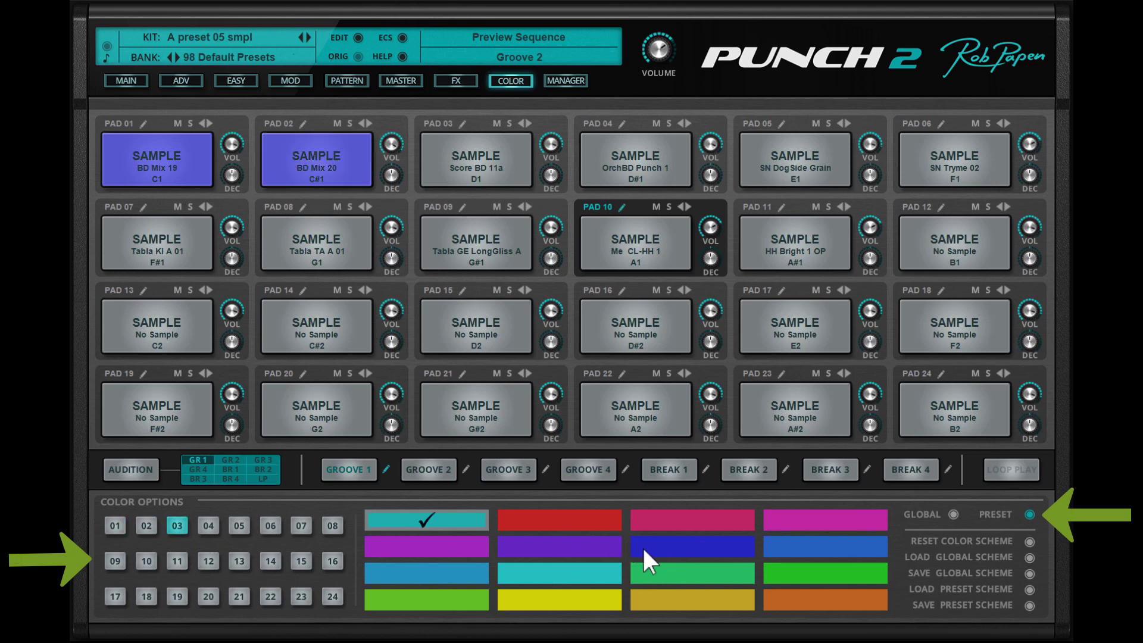
left_click(206, 525)
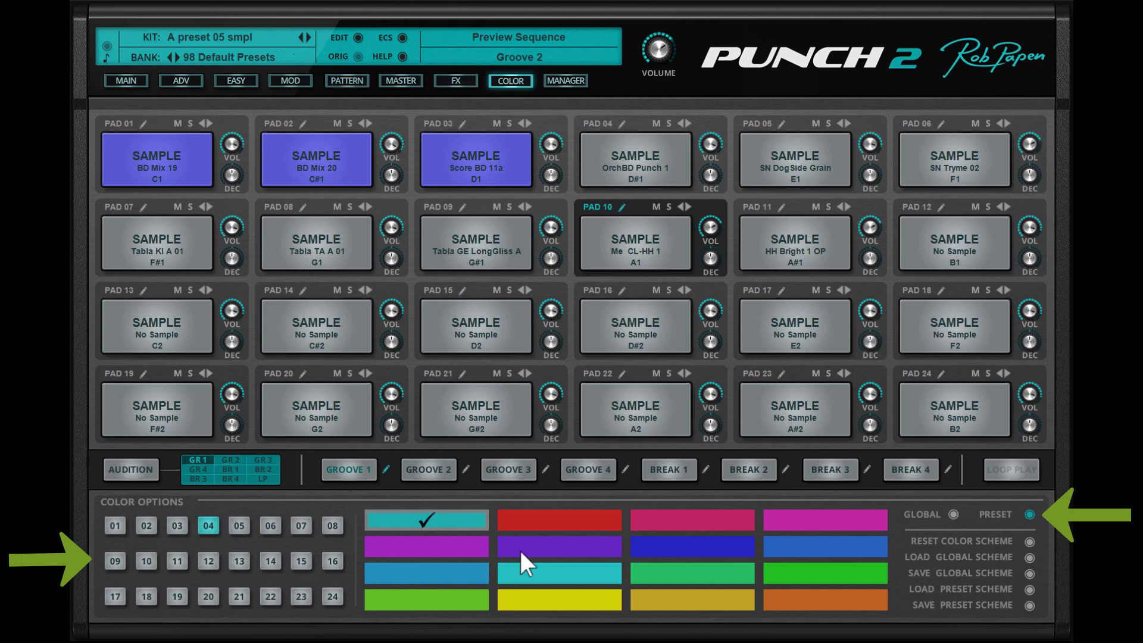
left_click(691, 546)
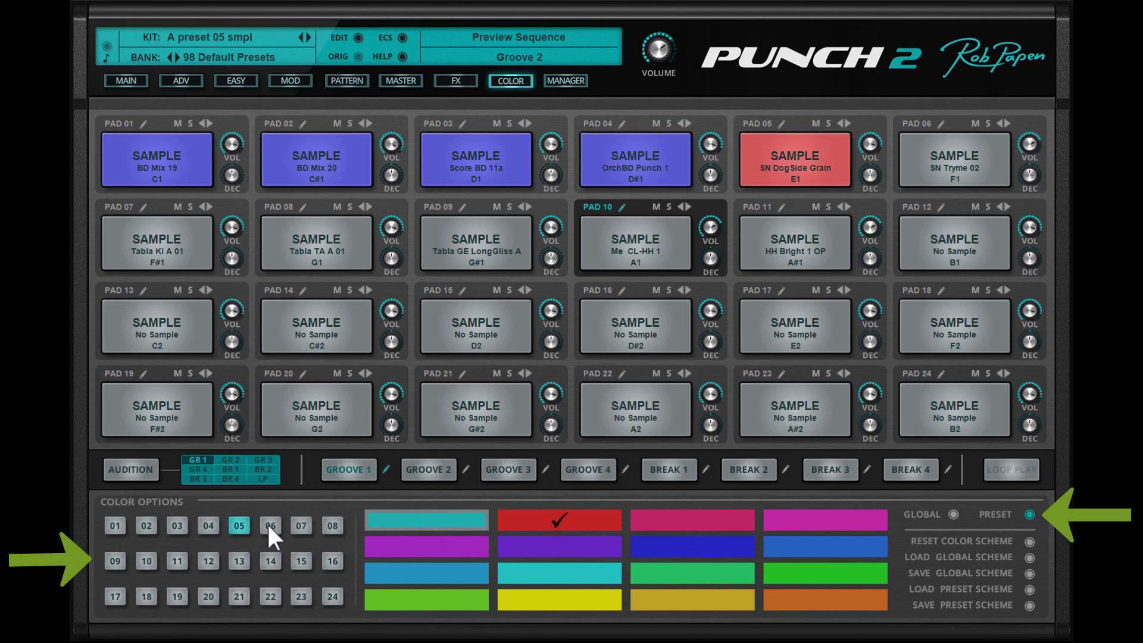
left_click(270, 525)
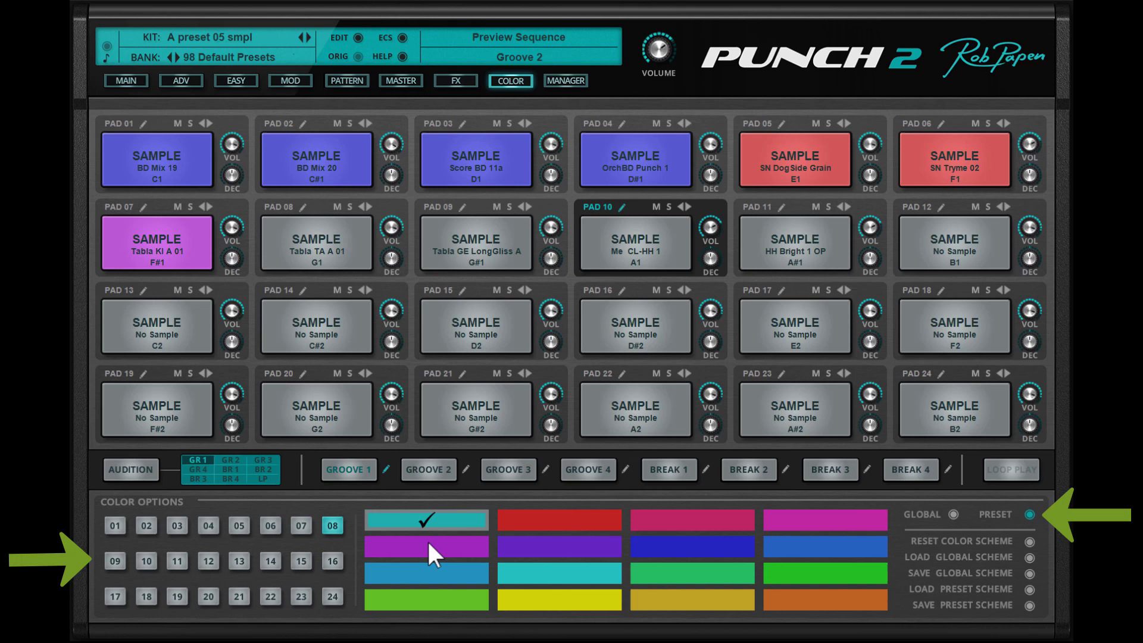
left_click(426, 547)
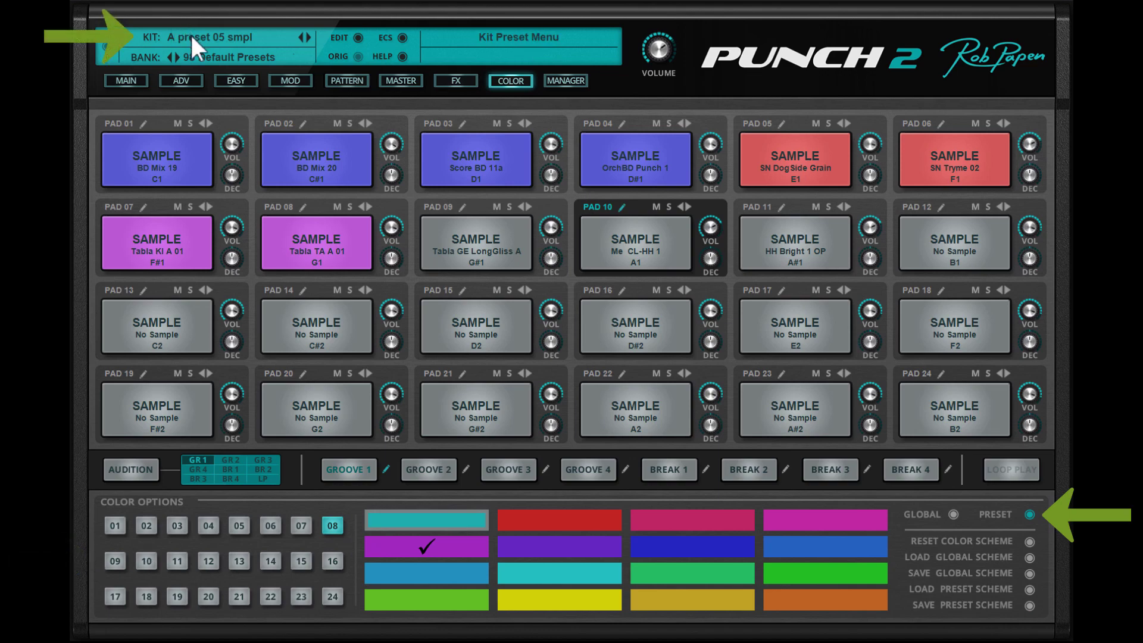
Browse through kits such as BeatRing Slice 120, then return to A preset 04 smpl.
left_click(219, 37)
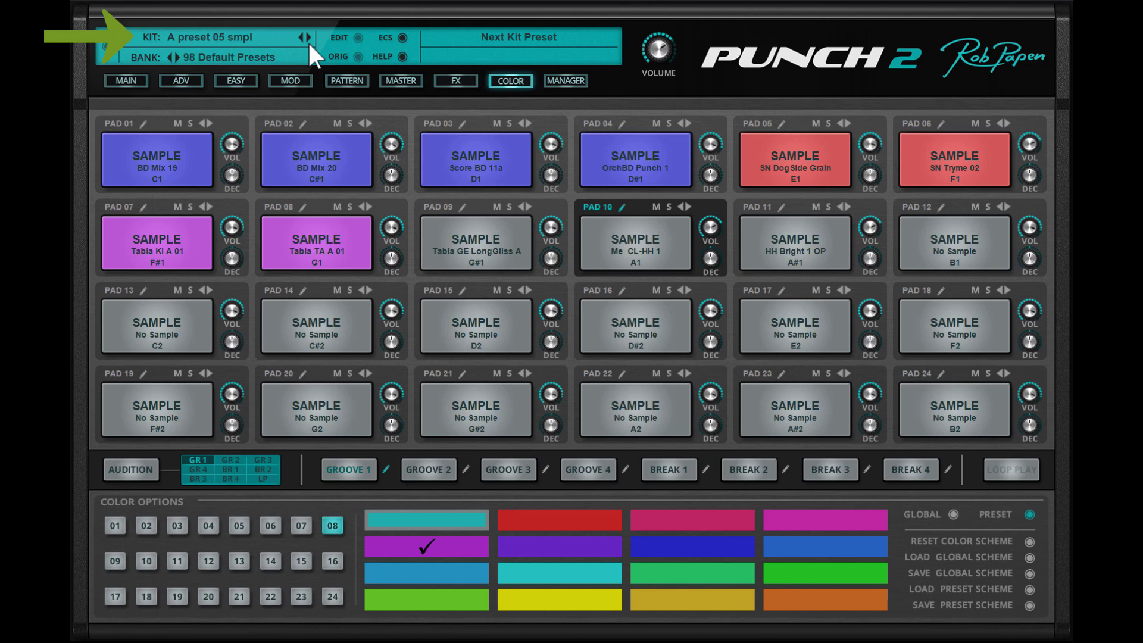
mouse_move(312, 52)
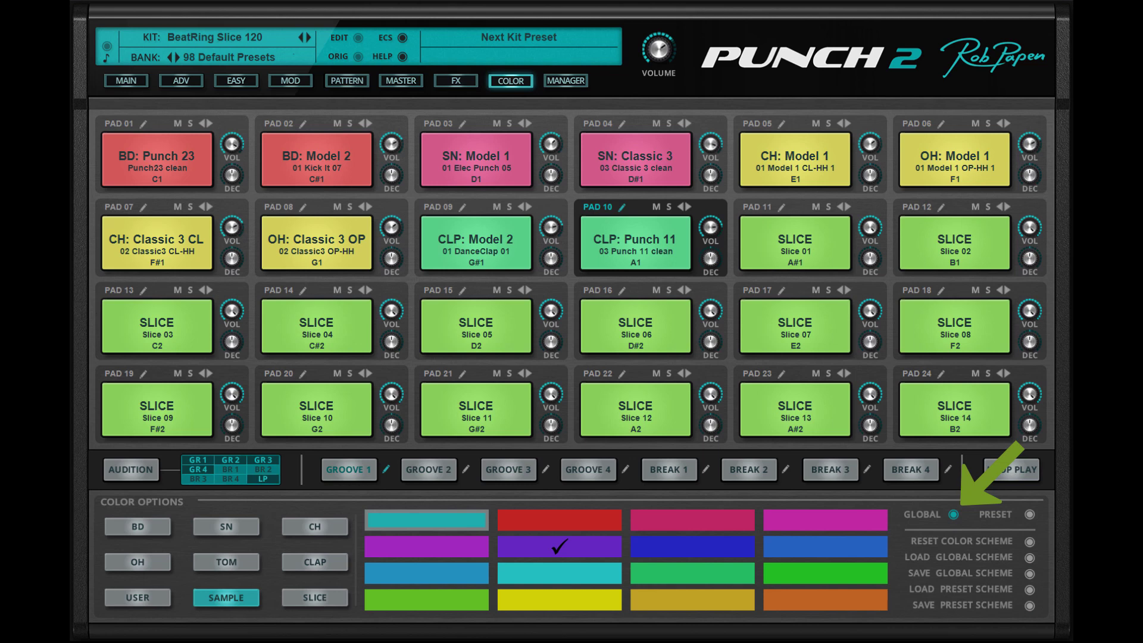
left_click(1023, 513)
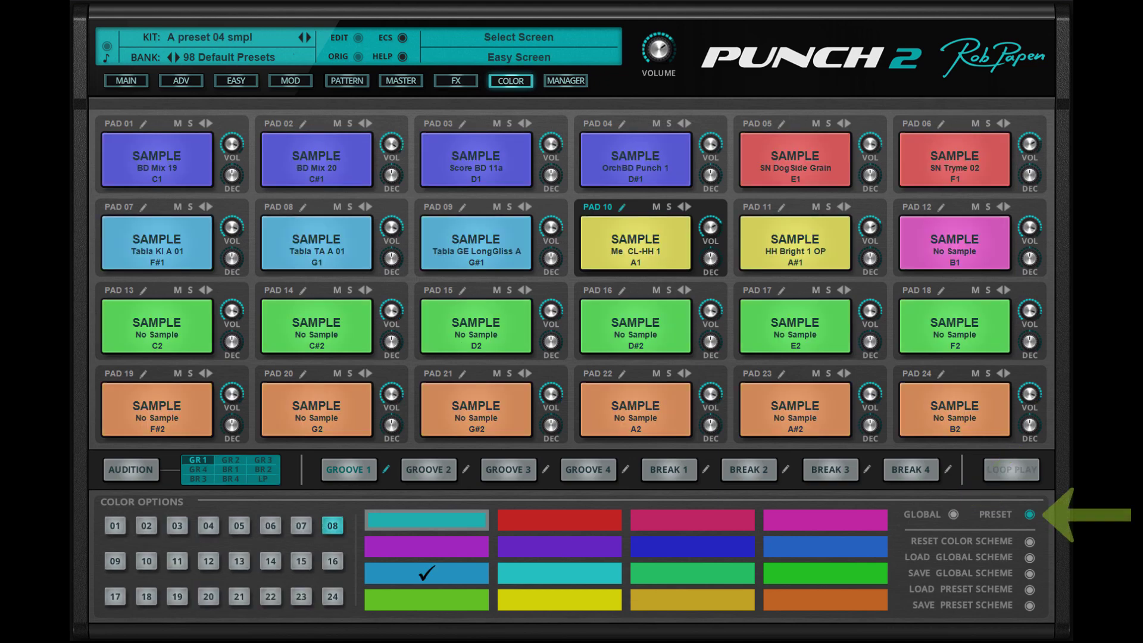